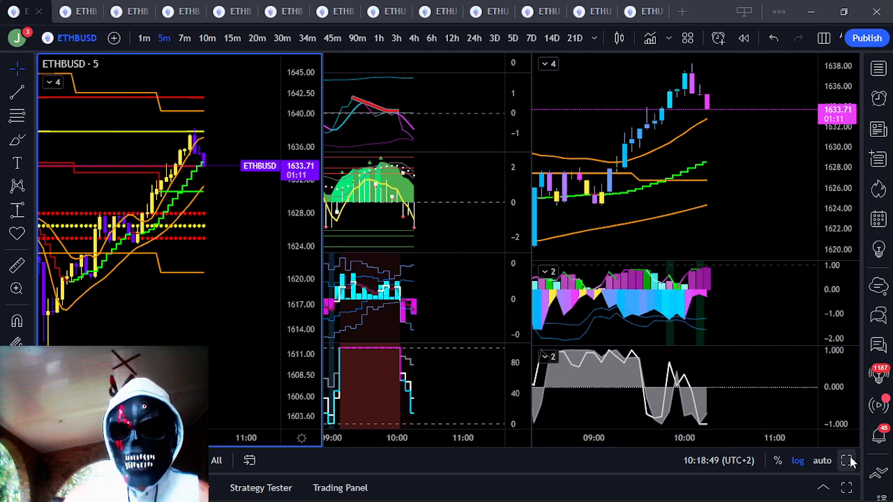
# - Expand the 5-minute ETHBUSD chart pane to fill the window
pyautogui.click(850, 461)
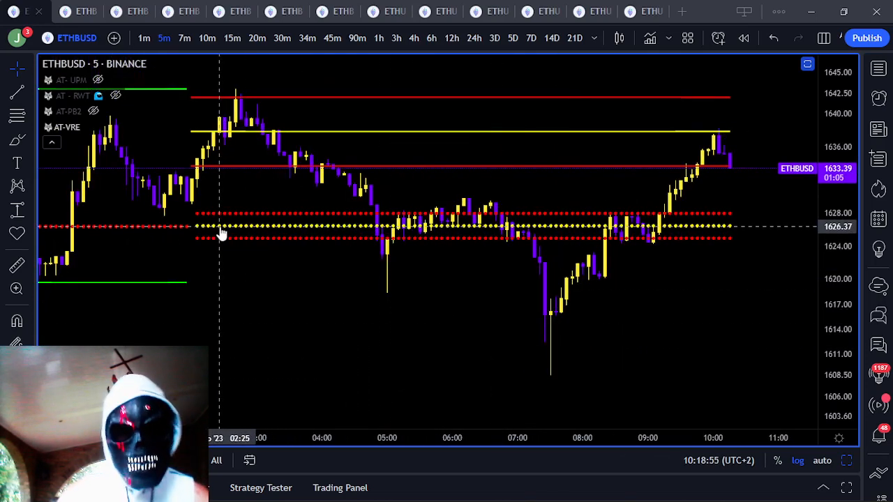
pyautogui.moveTo(324, 143)
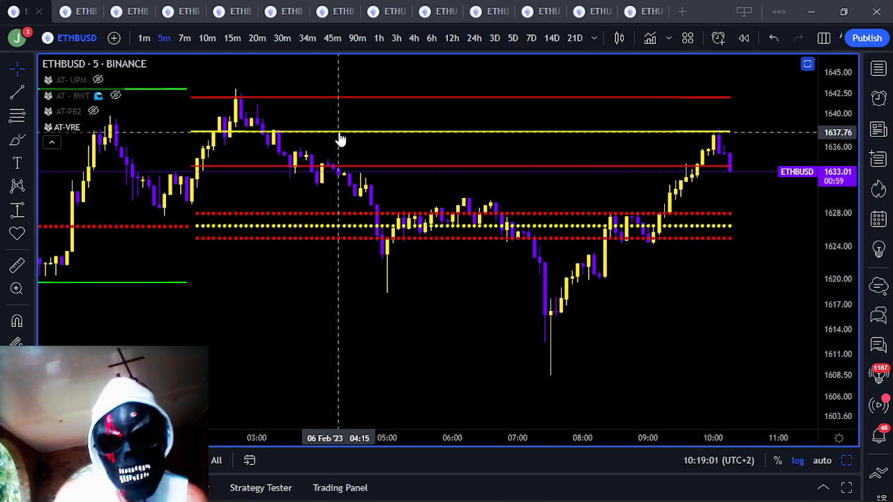
pyautogui.moveTo(607, 187)
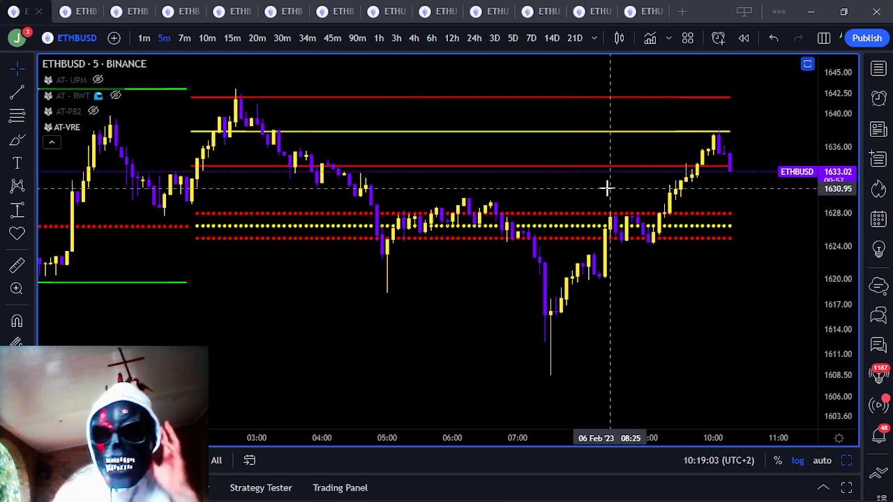
pyautogui.moveTo(720, 181)
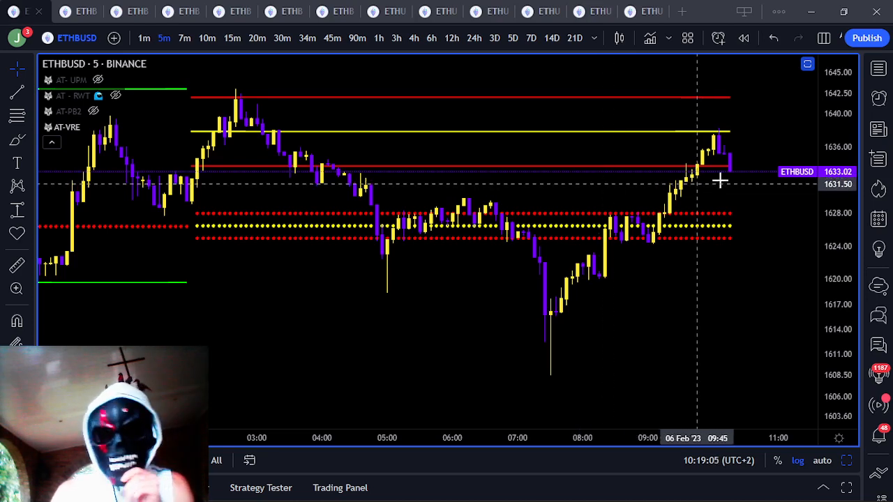
pyautogui.moveTo(732, 174)
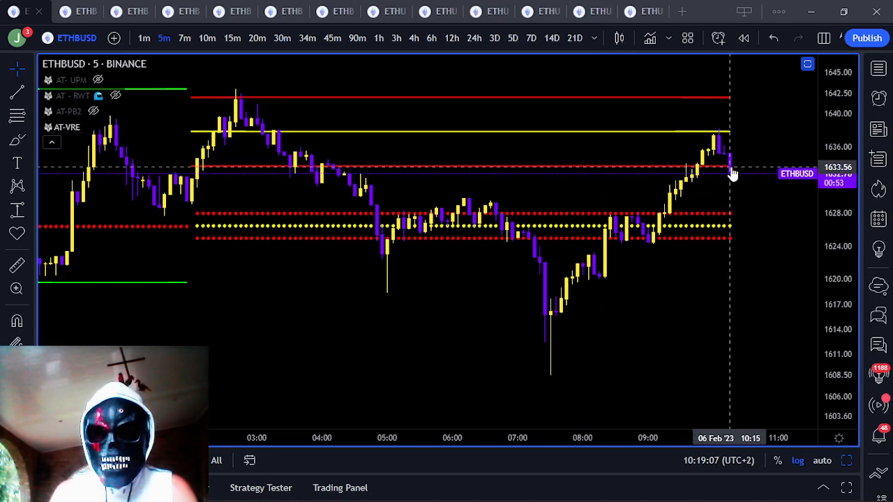
pyautogui.moveTo(729, 221)
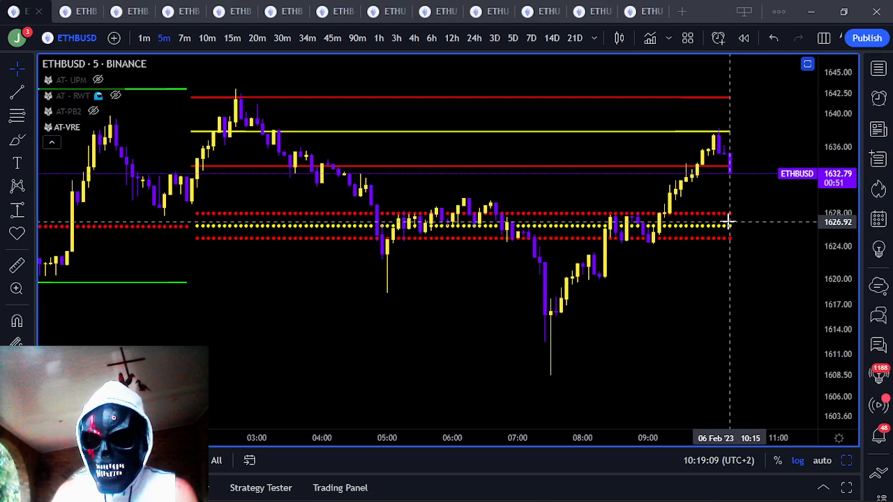
pyautogui.moveTo(737, 212)
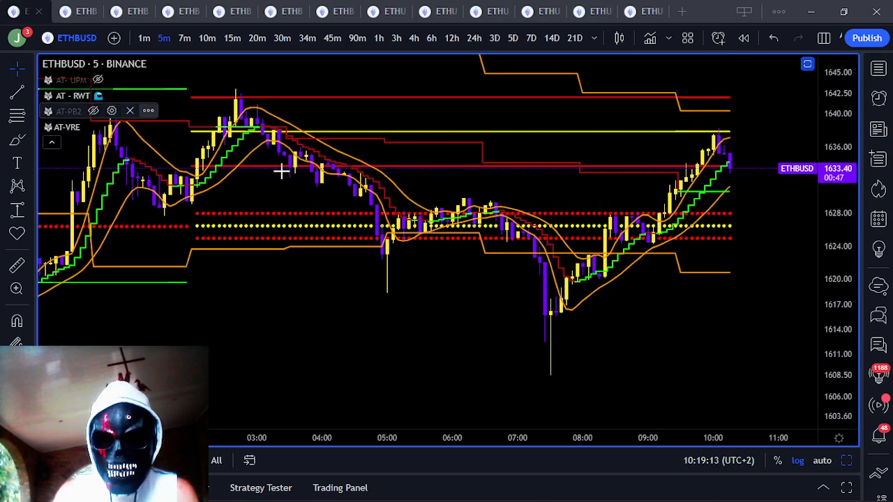
pyautogui.moveTo(745, 189)
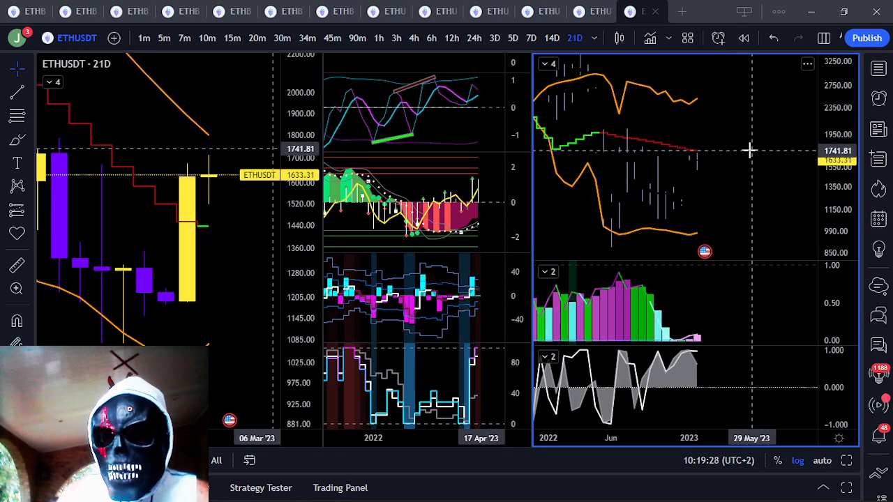
pyautogui.moveTo(741, 150)
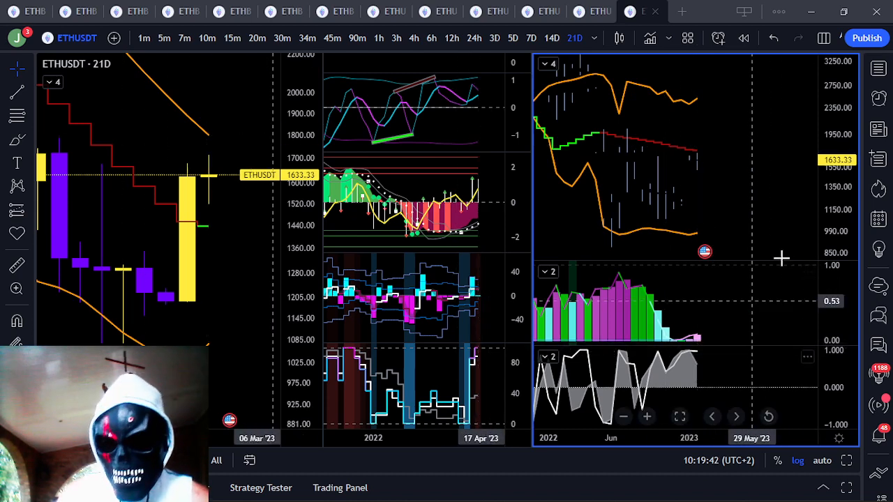
pyautogui.moveTo(719, 307)
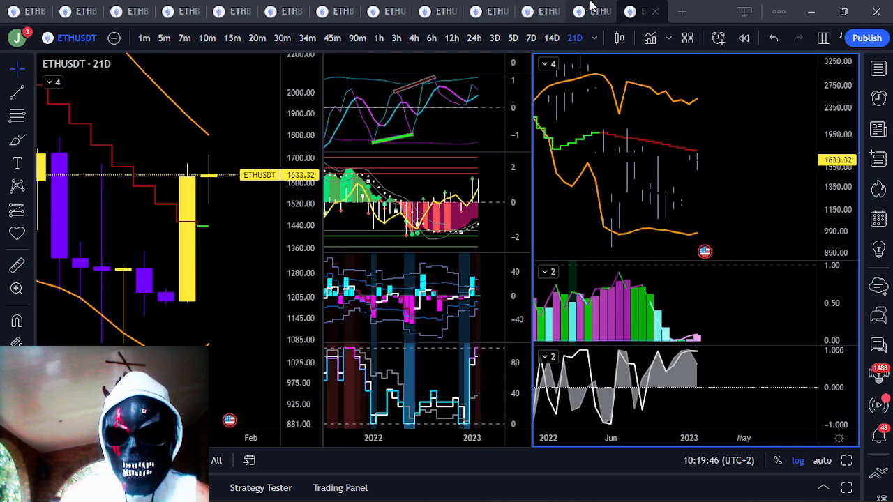
pyautogui.moveTo(465, 218)
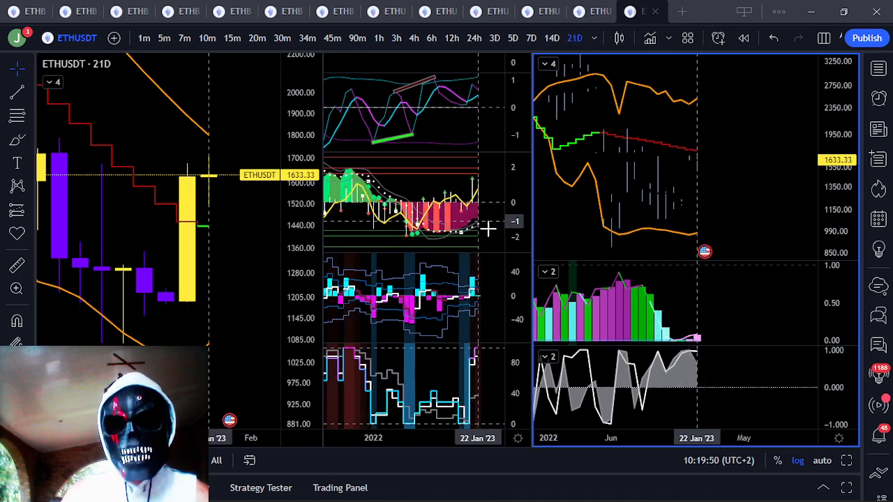
pyautogui.moveTo(209, 224)
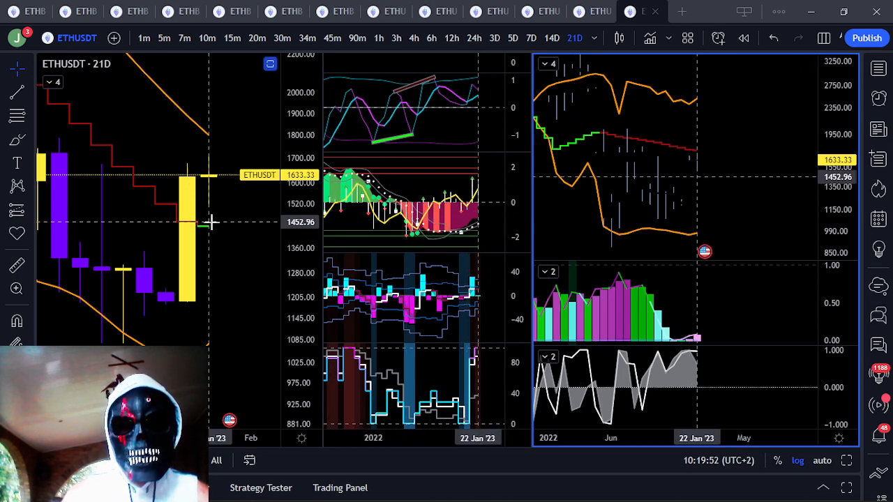
pyautogui.moveTo(212, 227)
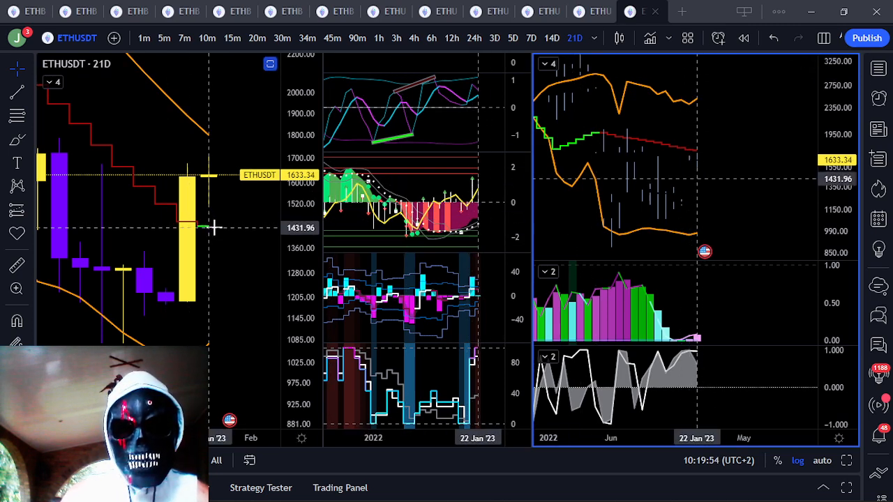
pyautogui.moveTo(216, 274)
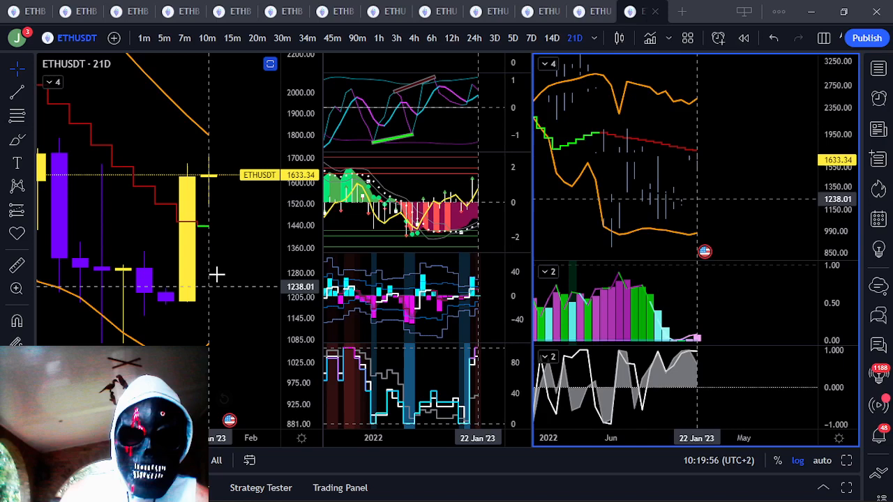
pyautogui.moveTo(212, 130)
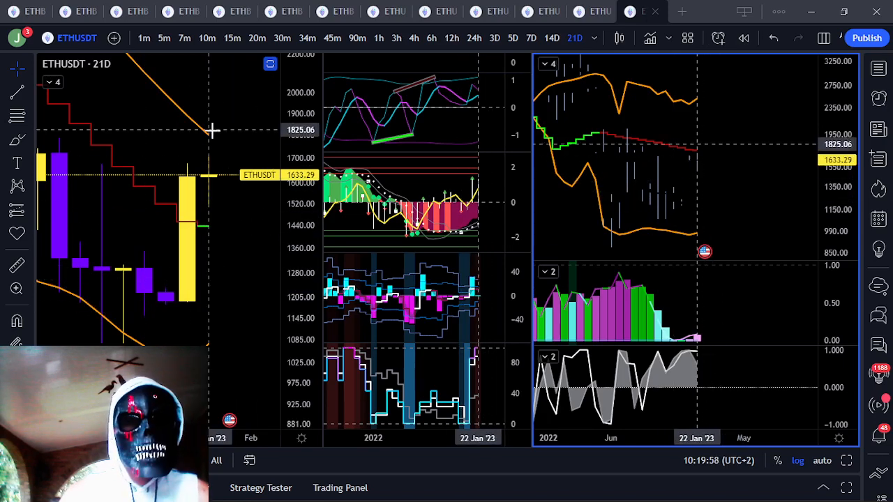
pyautogui.moveTo(214, 134)
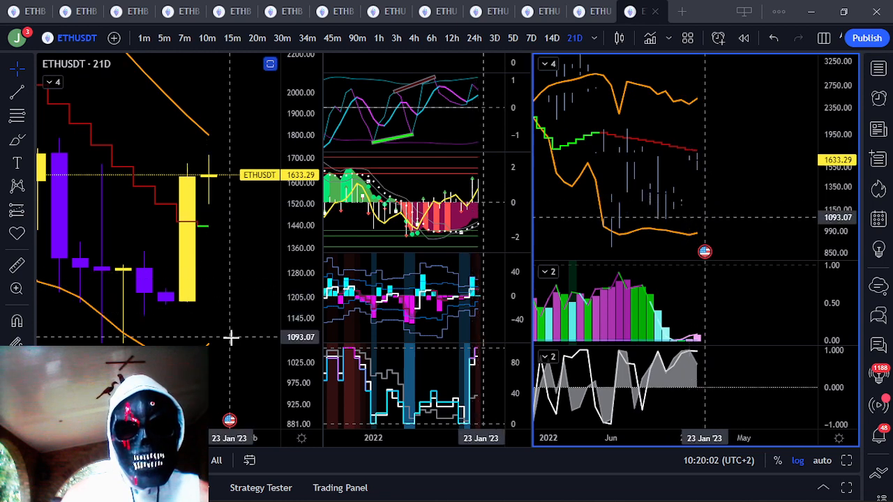
pyautogui.moveTo(231, 345)
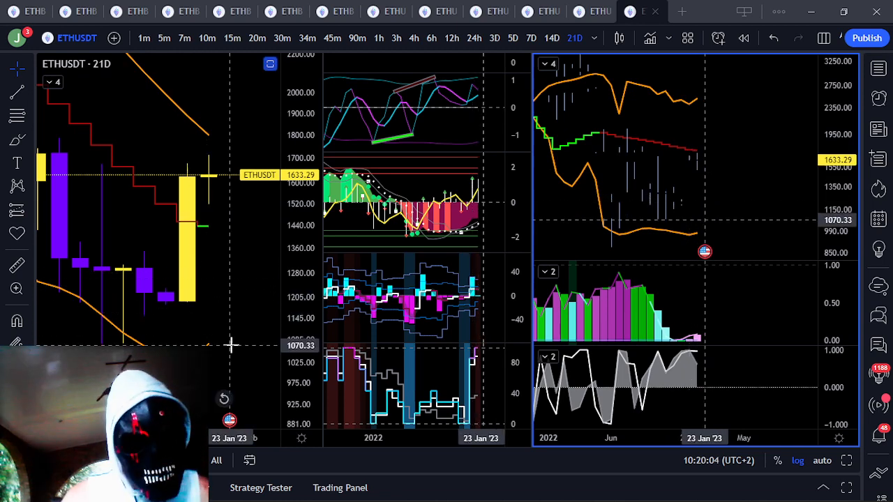
# - Switch to the 14D layout and expand the indicator legend listing the AT indicators
pyautogui.click(552, 38)
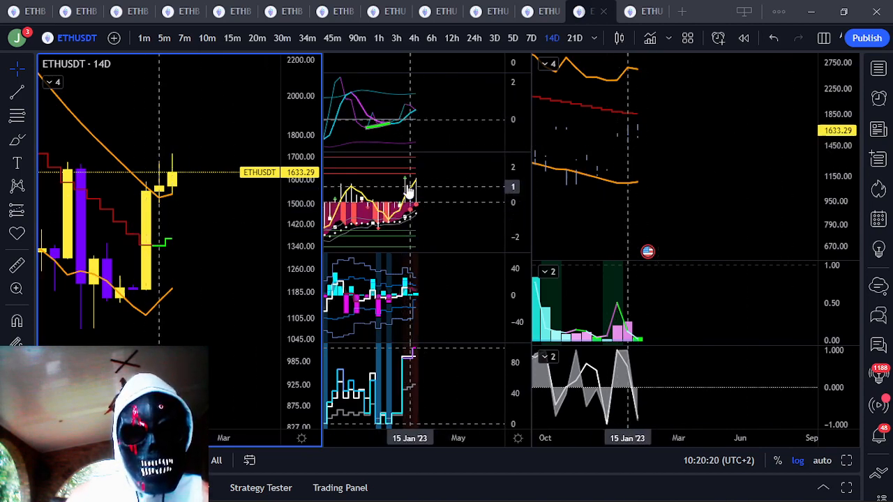
pyautogui.moveTo(230, 209)
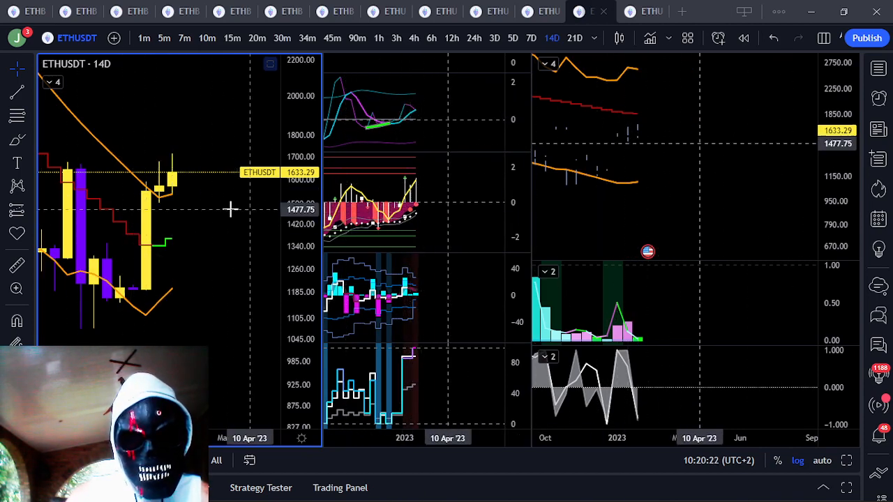
pyautogui.click(52, 82)
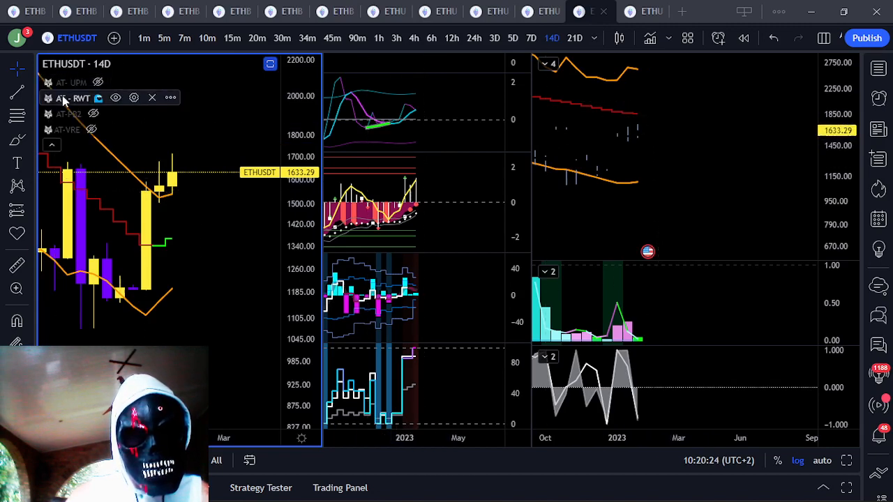
pyautogui.moveTo(185, 182)
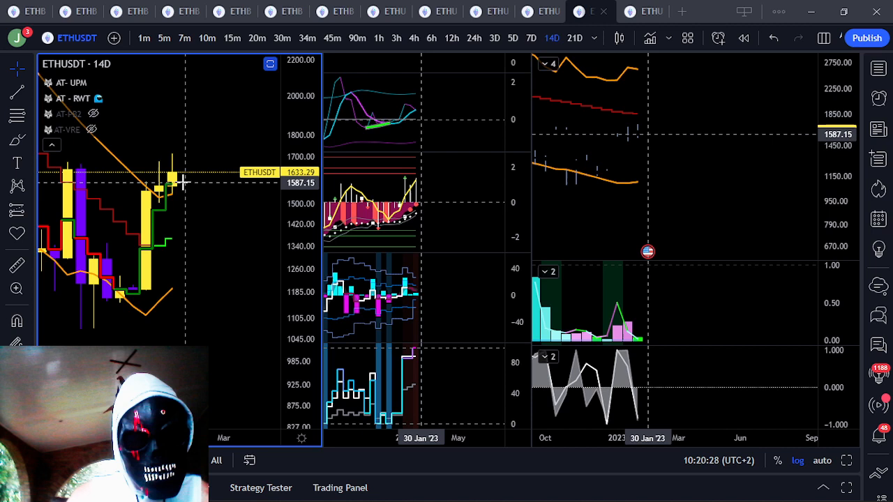
pyautogui.moveTo(185, 194)
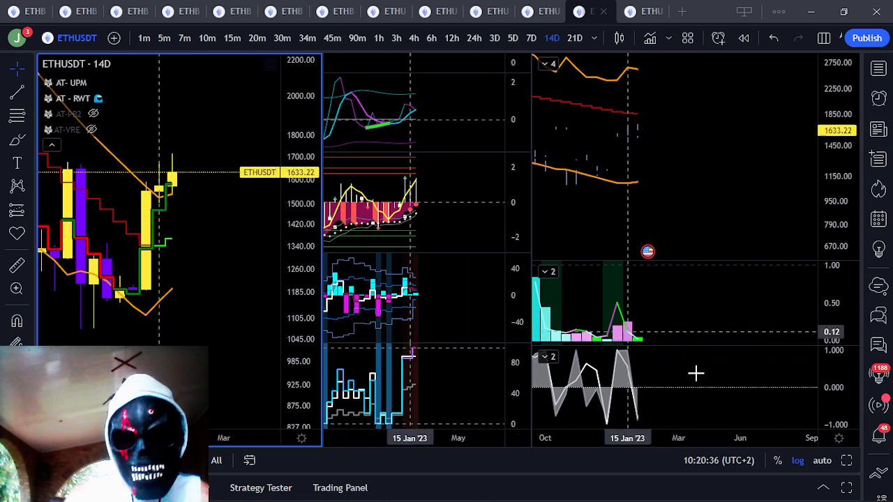
pyautogui.moveTo(171, 188)
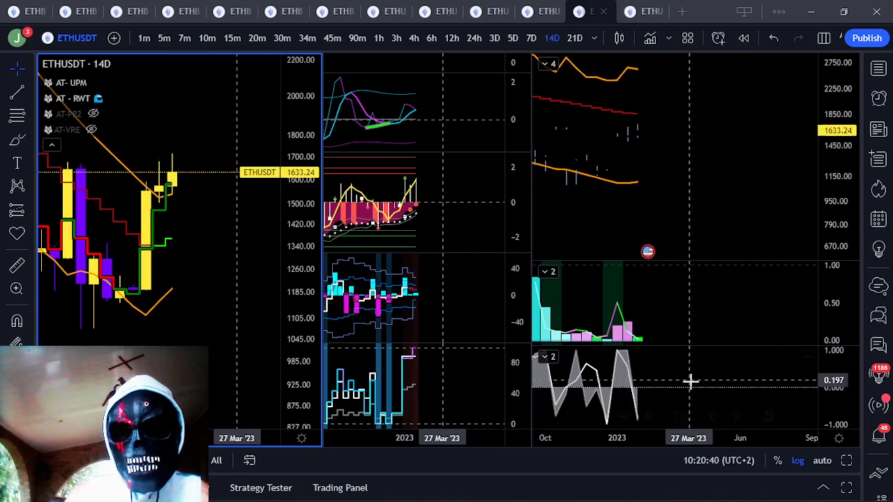
pyautogui.moveTo(246, 98)
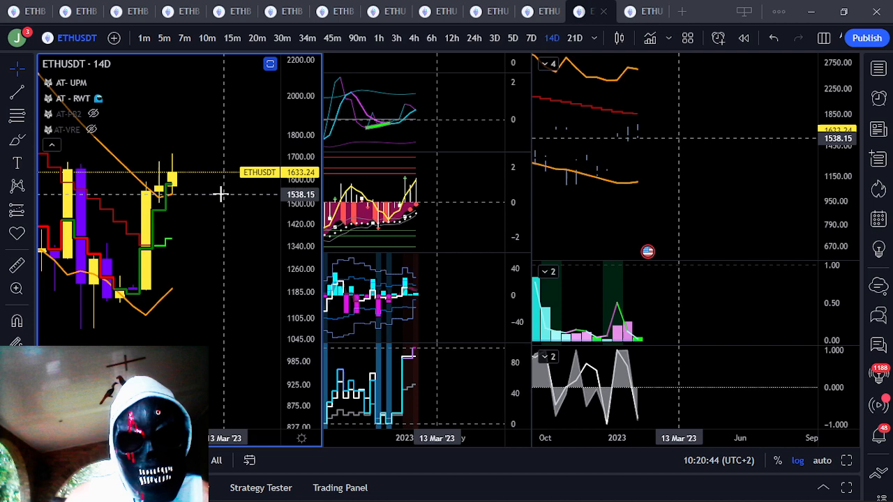
pyautogui.moveTo(201, 246)
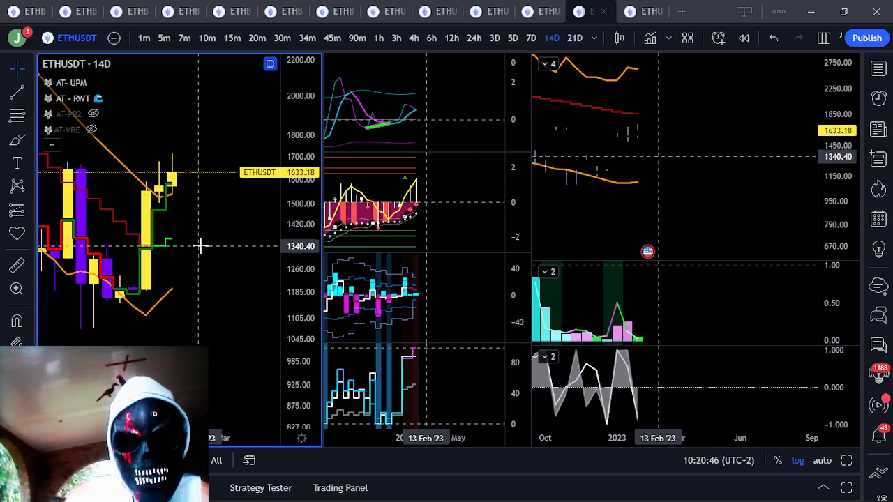
pyautogui.moveTo(183, 209)
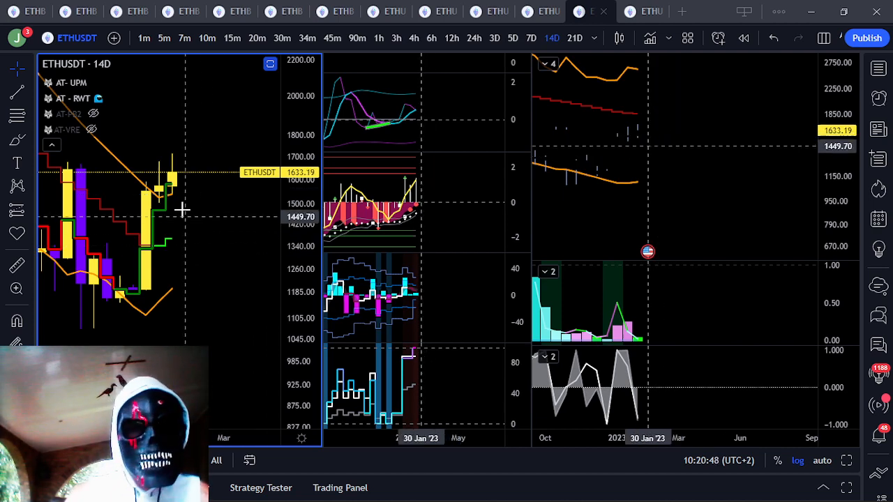
pyautogui.moveTo(194, 213)
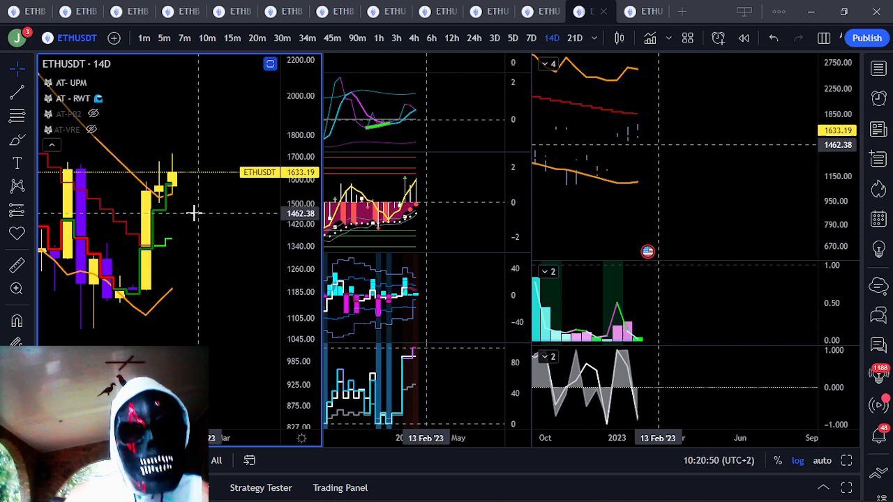
# - Open the 7D ETHUSDT chart, expand the legend, and unhide the AT indicator
pyautogui.click(530, 37)
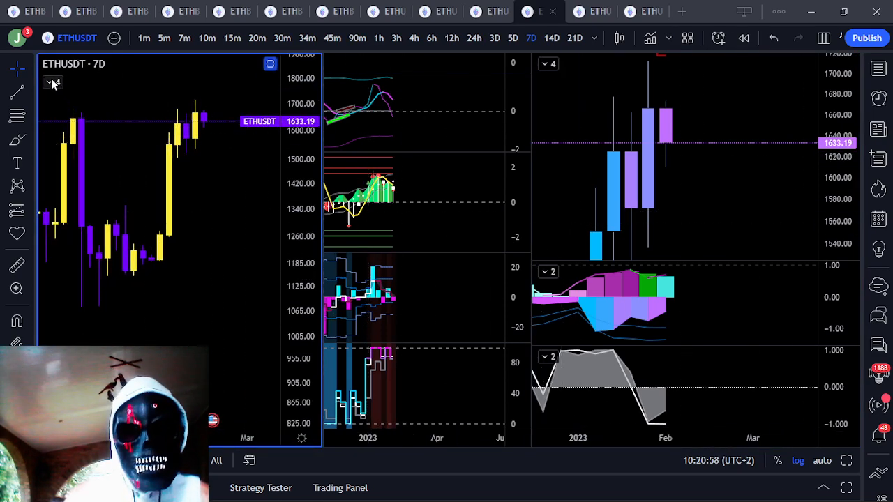
pyautogui.click(52, 82)
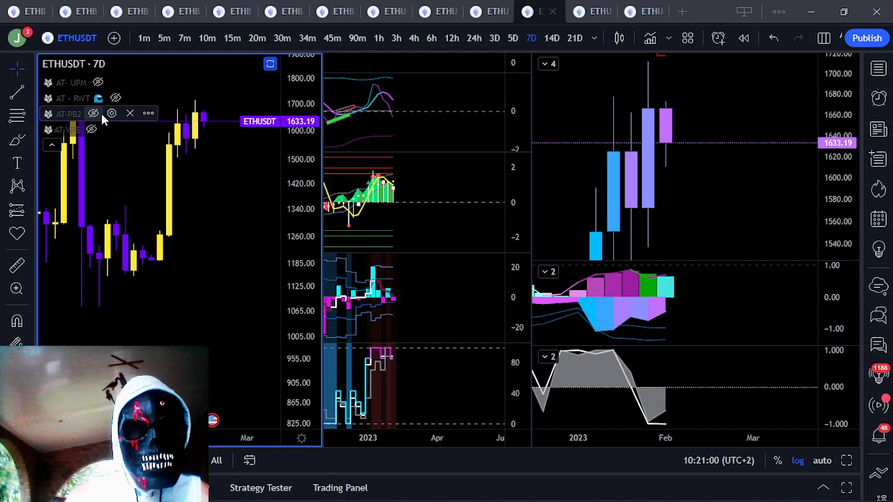
pyautogui.click(116, 97)
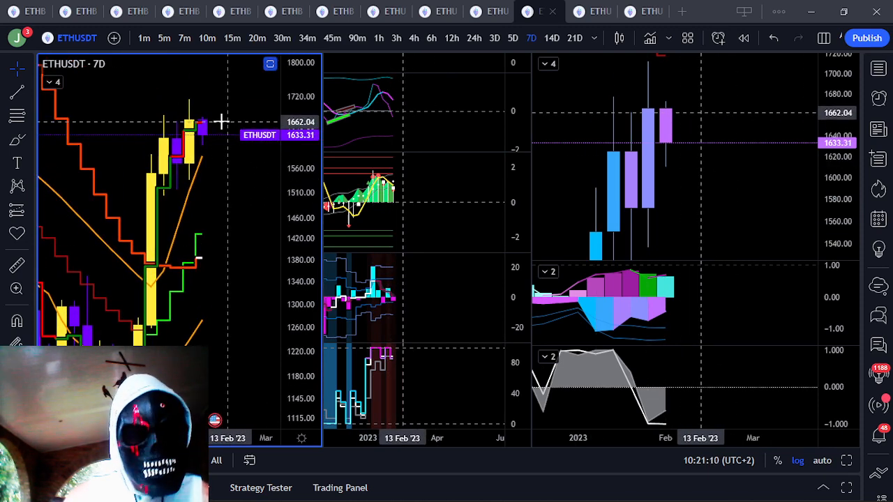
pyautogui.moveTo(221, 158)
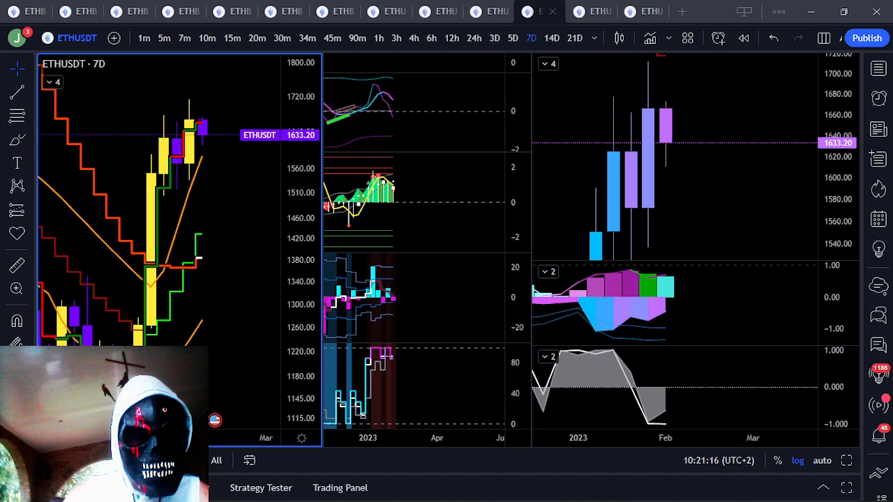
pyautogui.moveTo(240, 230)
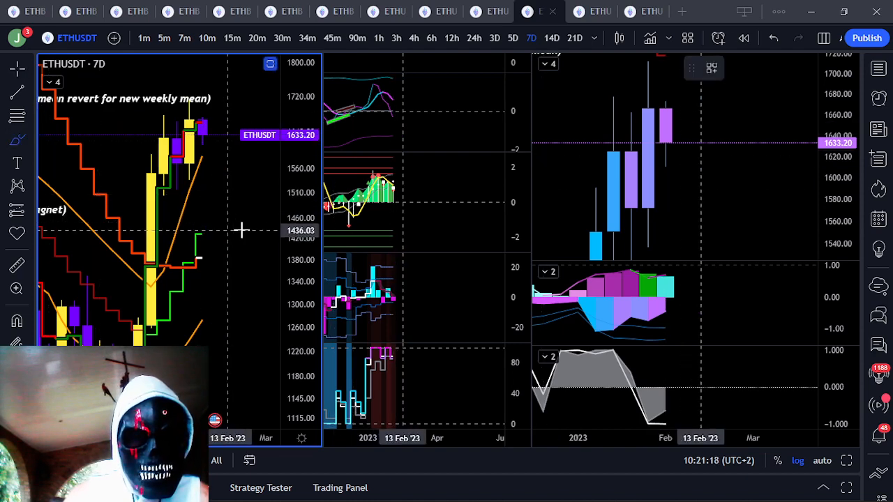
# - Draw a freehand loop around the 1340–1420 price area on the 7D chart
pyautogui.moveTo(258, 227); pyautogui.dragTo(147, 279)
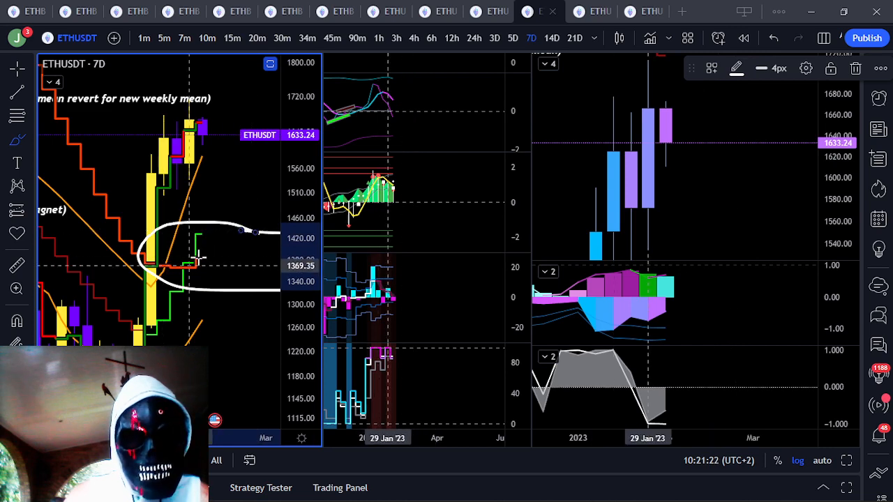
pyautogui.moveTo(180, 123)
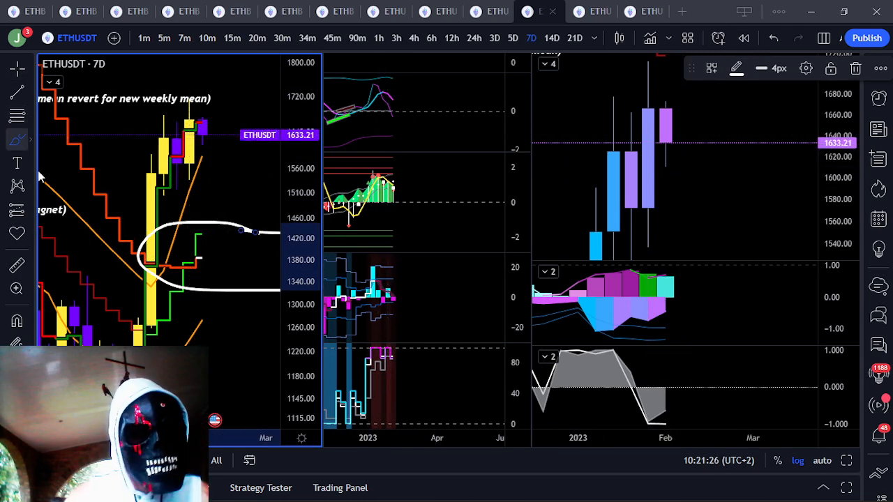
pyautogui.moveTo(225, 274)
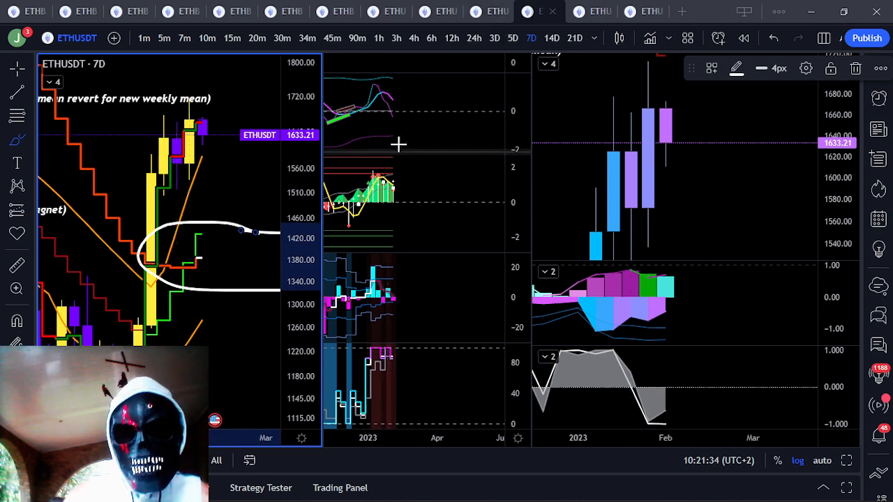
pyautogui.moveTo(656, 328)
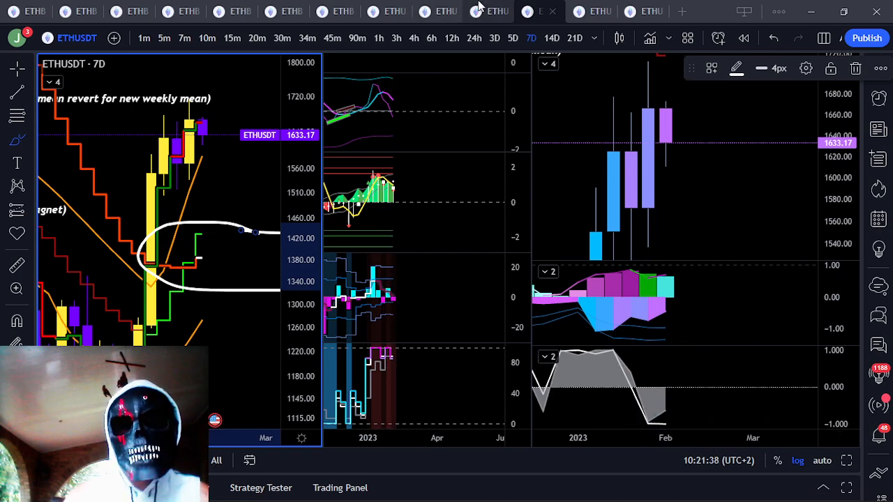
# - Open the 5D ETHUSDT chart and rescale the price axis to show lower levels
pyautogui.click(513, 38)
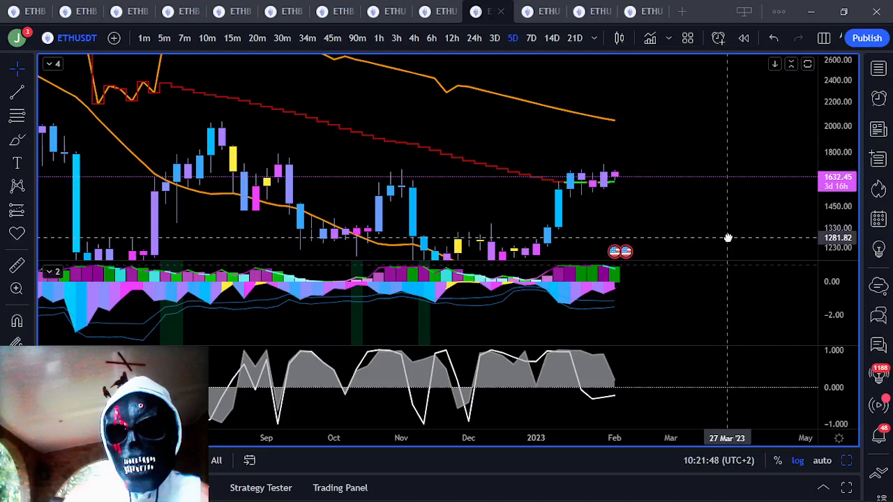
pyautogui.moveTo(728, 238); pyautogui.dragTo(617, 180)
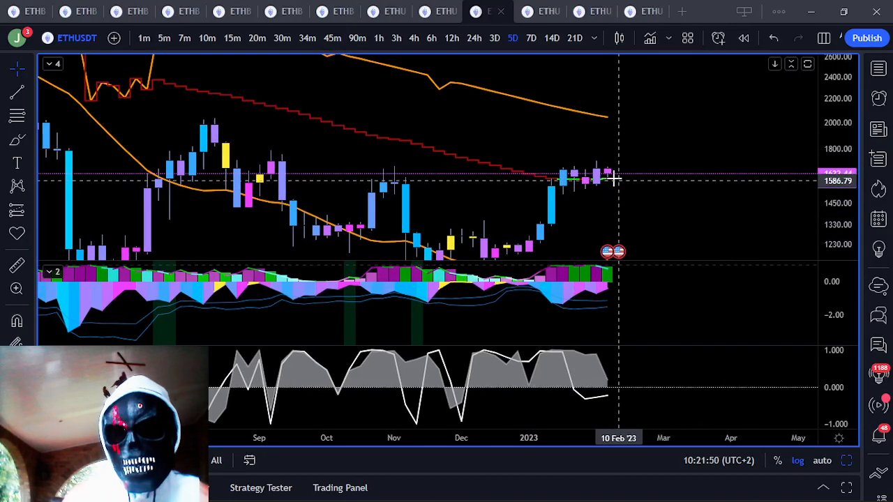
pyautogui.moveTo(609, 185)
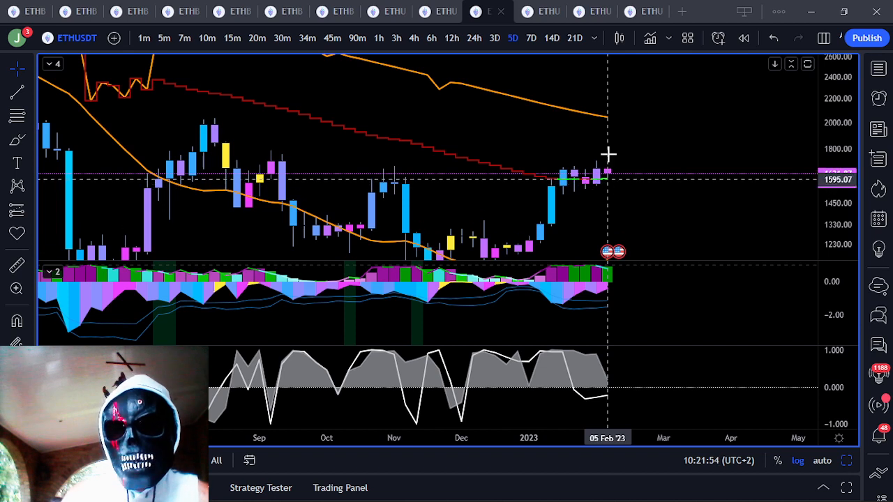
pyautogui.moveTo(625, 115)
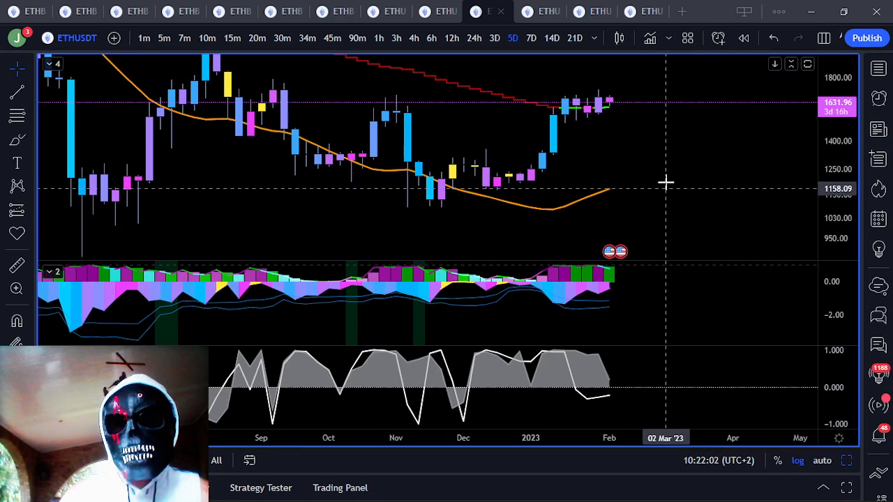
pyautogui.moveTo(657, 188)
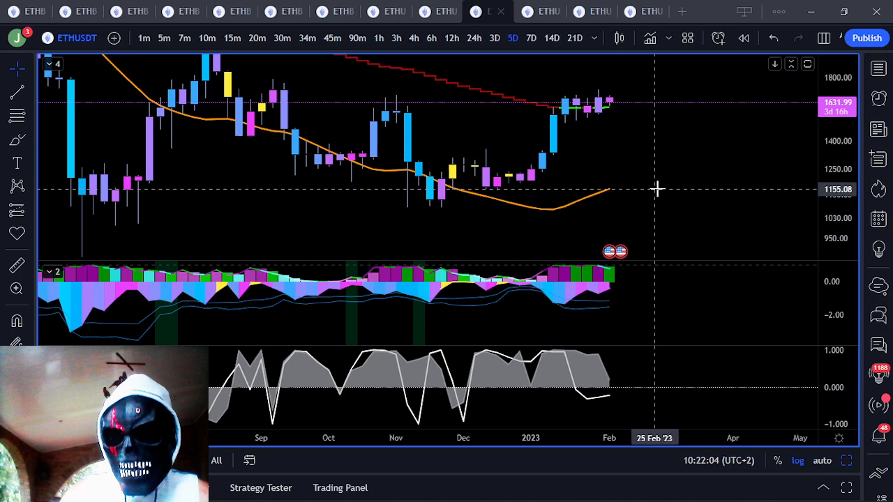
pyautogui.moveTo(583, 87)
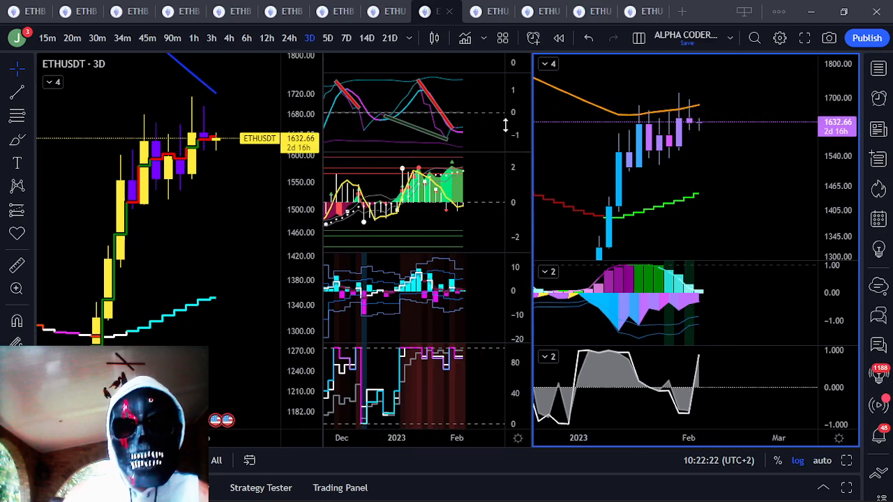
pyautogui.moveTo(427, 86)
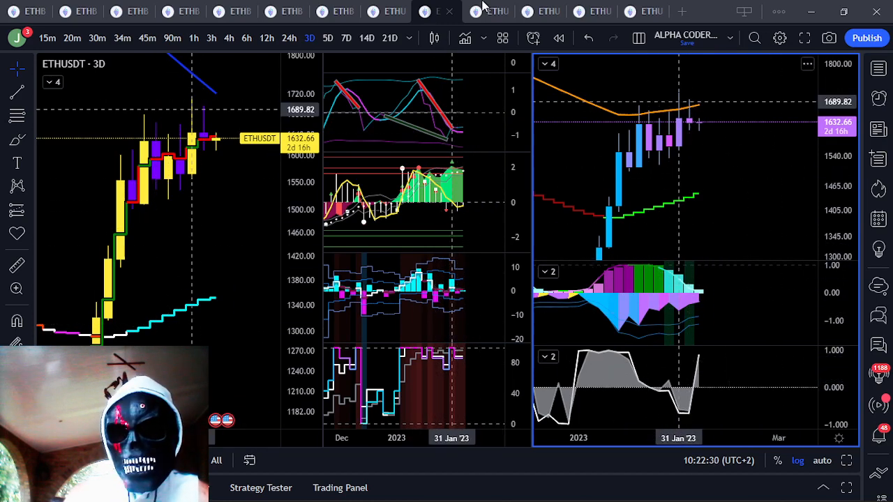
pyautogui.moveTo(334, 12)
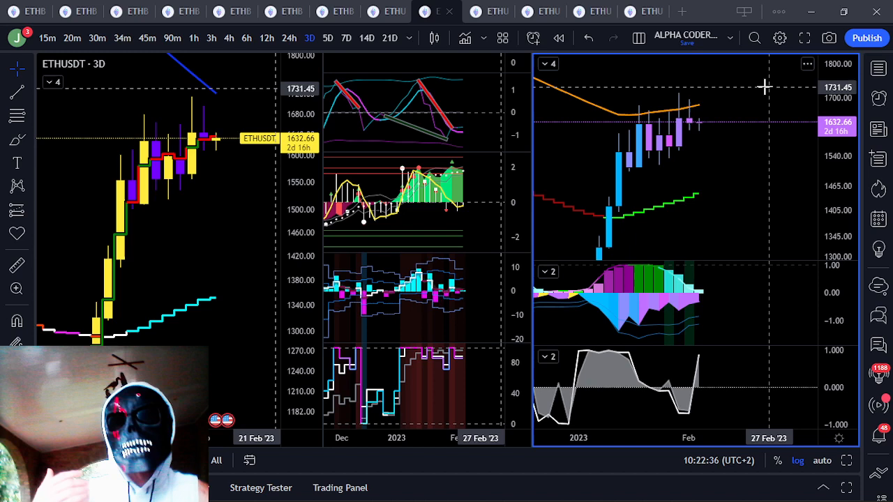
# - Return from the 3D layout to the 5D ETHUSDT chart
pyautogui.click(551, 38)
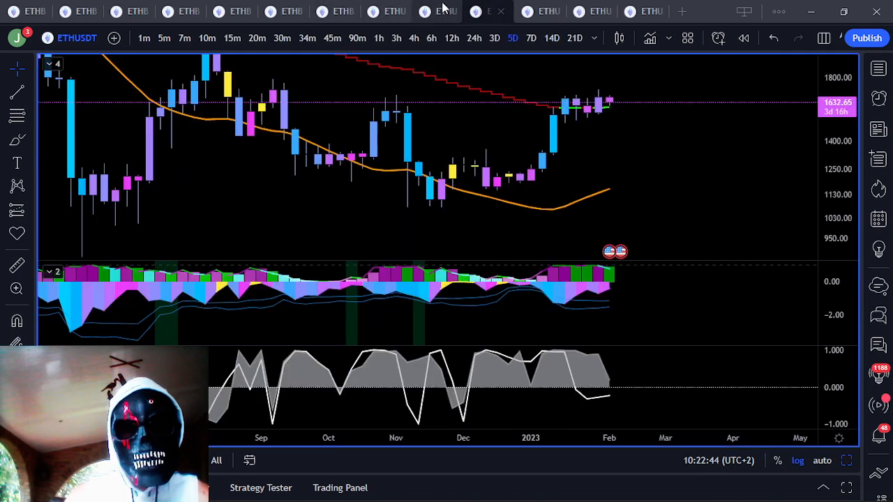
# - Open the 24h ETHUSDT chart layout with its oscillator panels
pyautogui.click(388, 11)
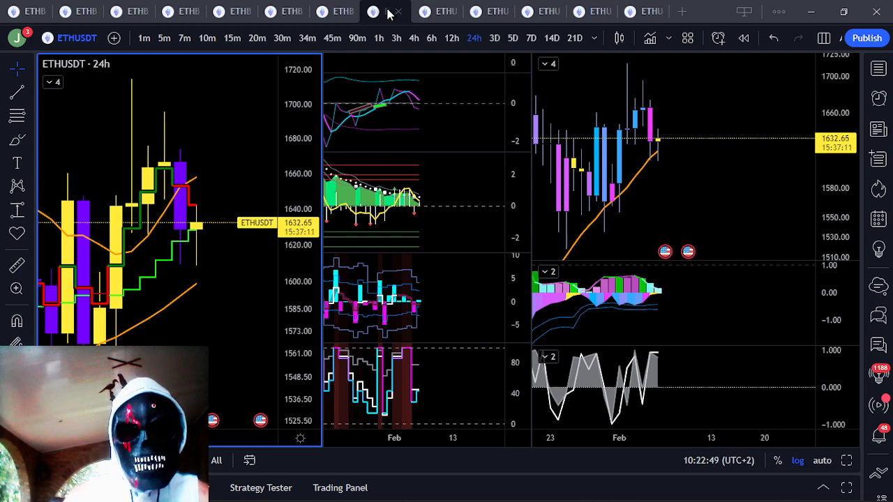
pyautogui.moveTo(389, 242)
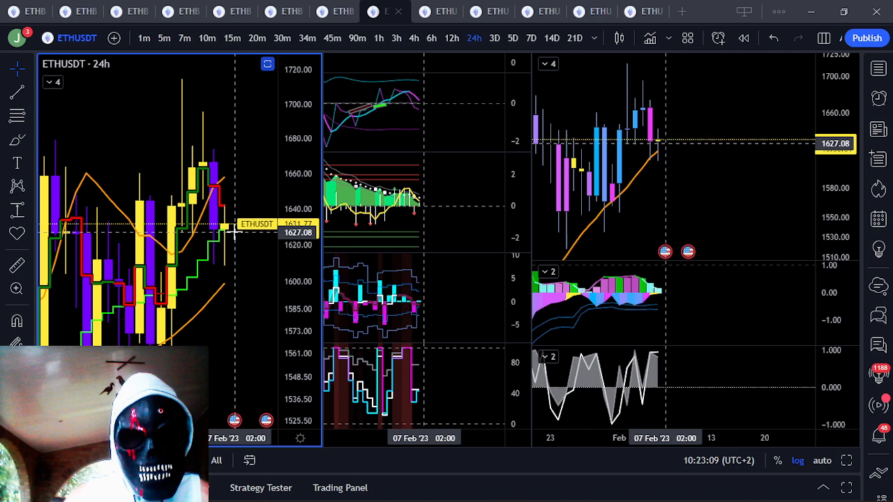
pyautogui.moveTo(274, 265)
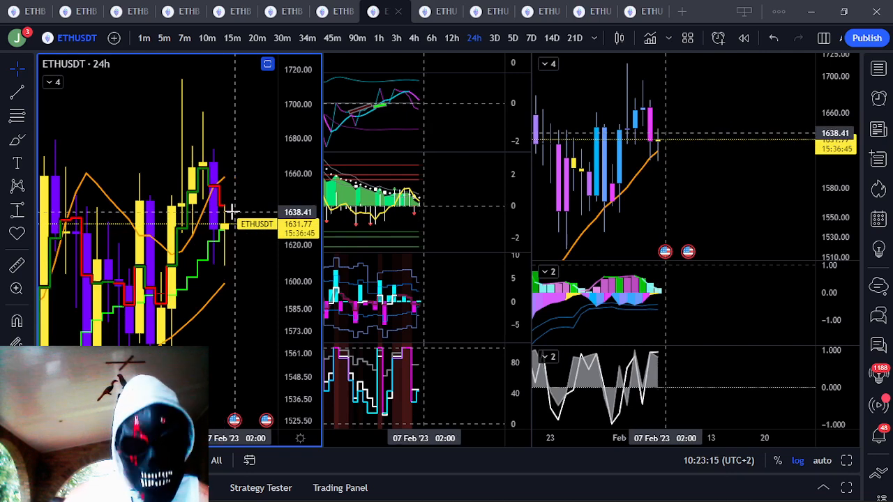
pyautogui.moveTo(230, 229)
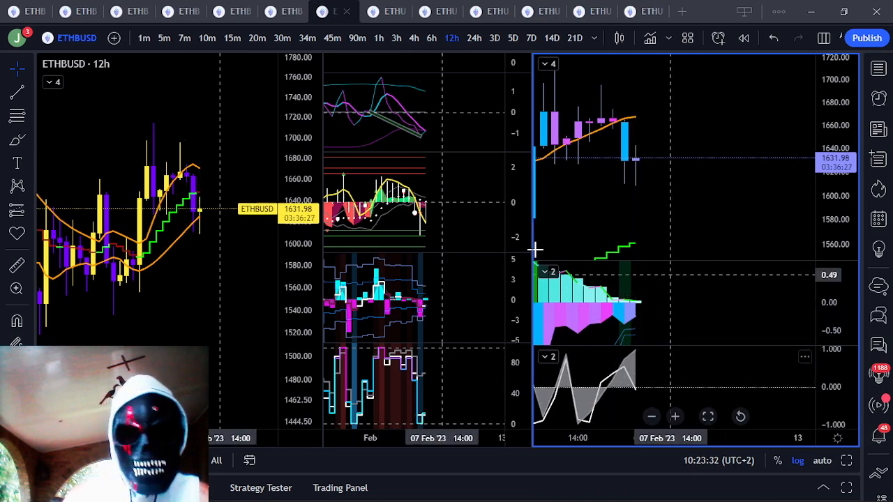
pyautogui.moveTo(433, 387)
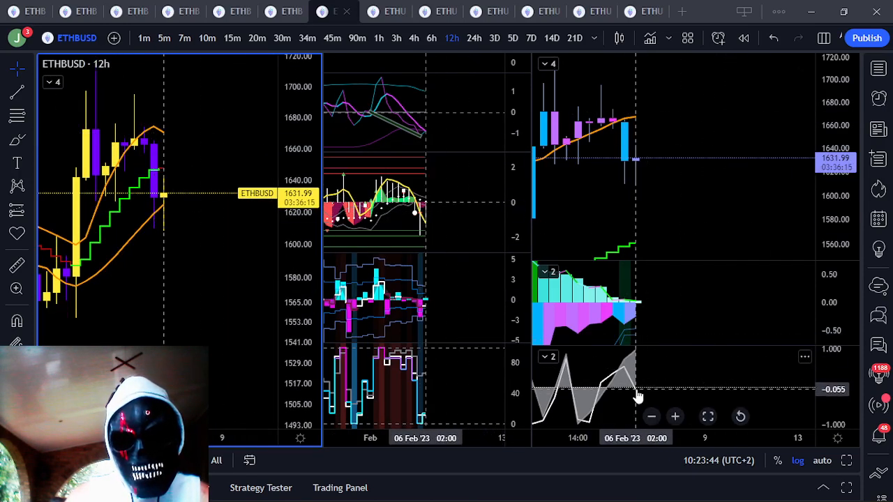
pyautogui.moveTo(645, 307)
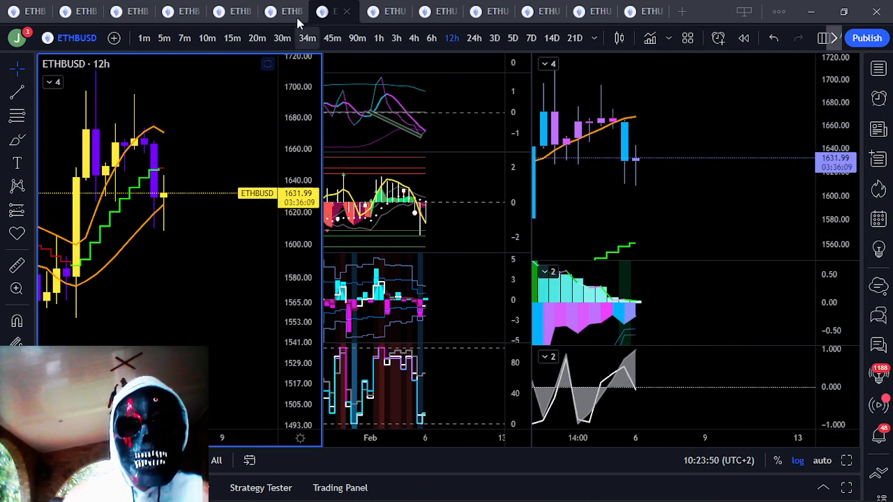
# - Open the 6h ETHBUSD multi-chart layout
pyautogui.click(431, 37)
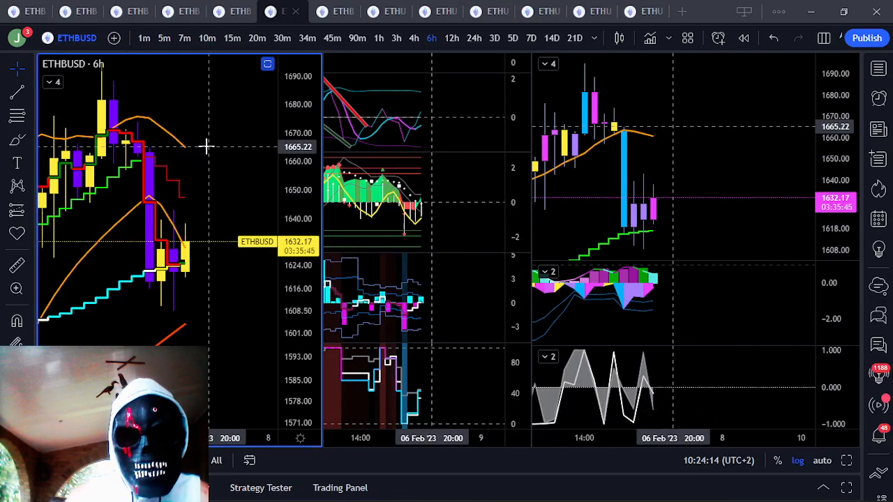
pyautogui.moveTo(190, 272)
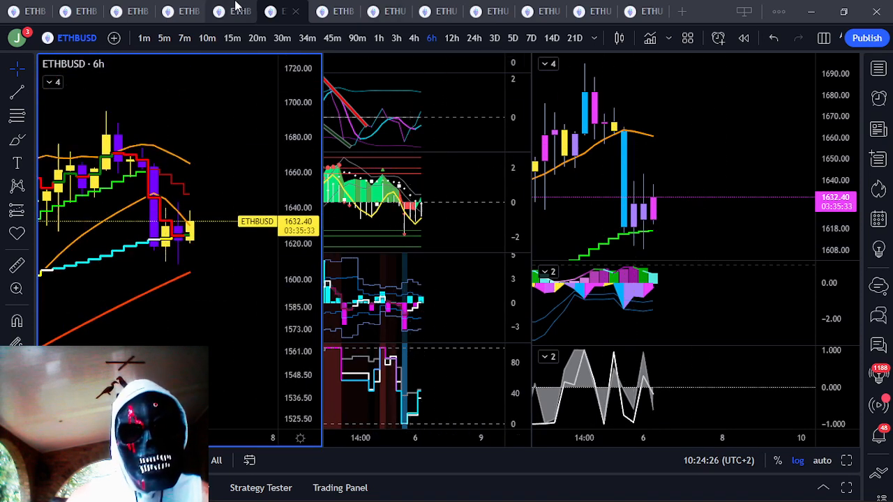
# - Open the 3h ETHBUSD layout, briefly revisit the 6h tab, then return
pyautogui.click(396, 37)
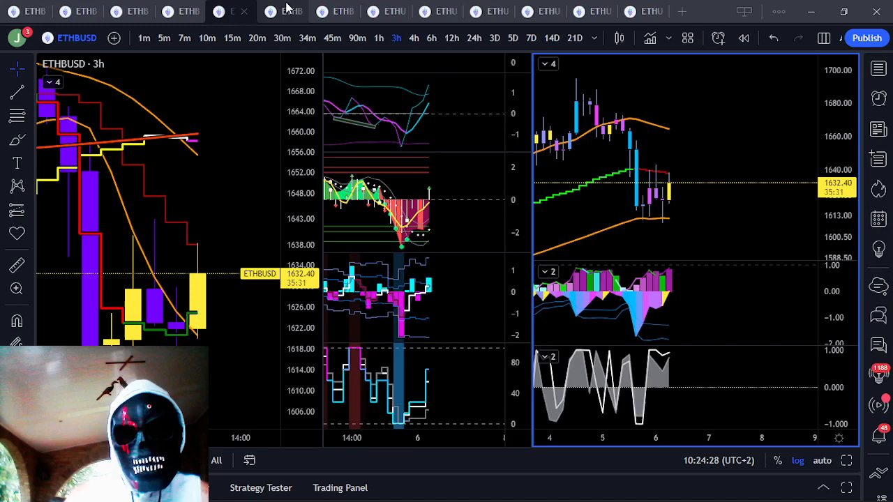
pyautogui.click(431, 38)
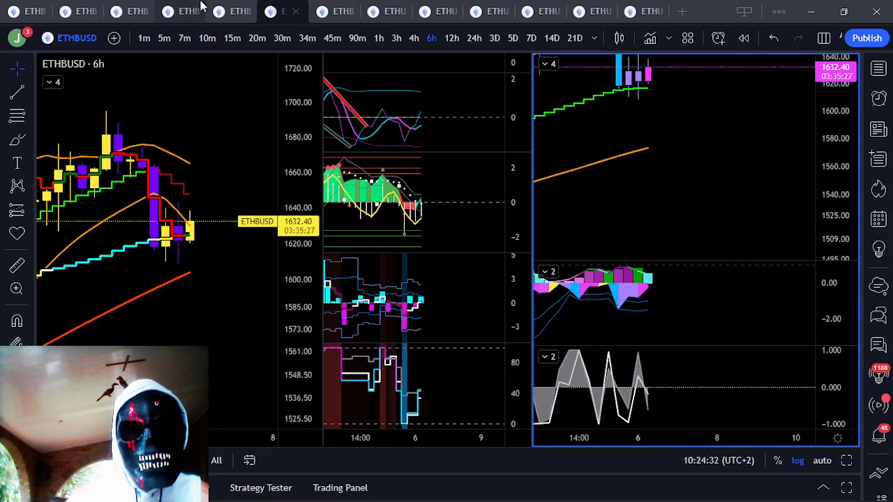
pyautogui.click(397, 37)
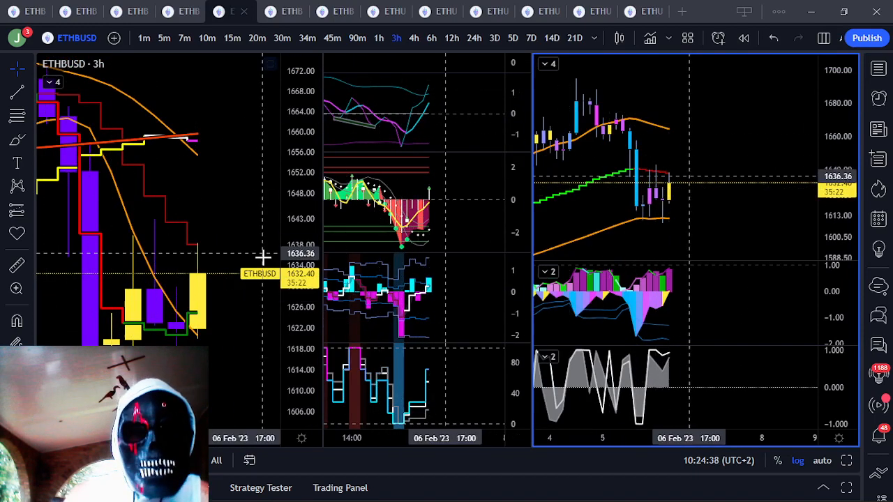
pyautogui.moveTo(221, 243)
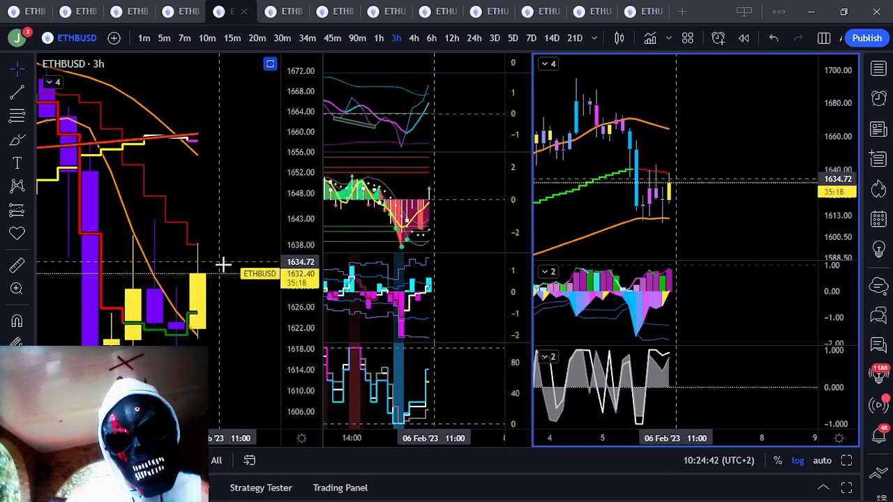
pyautogui.moveTo(222, 155)
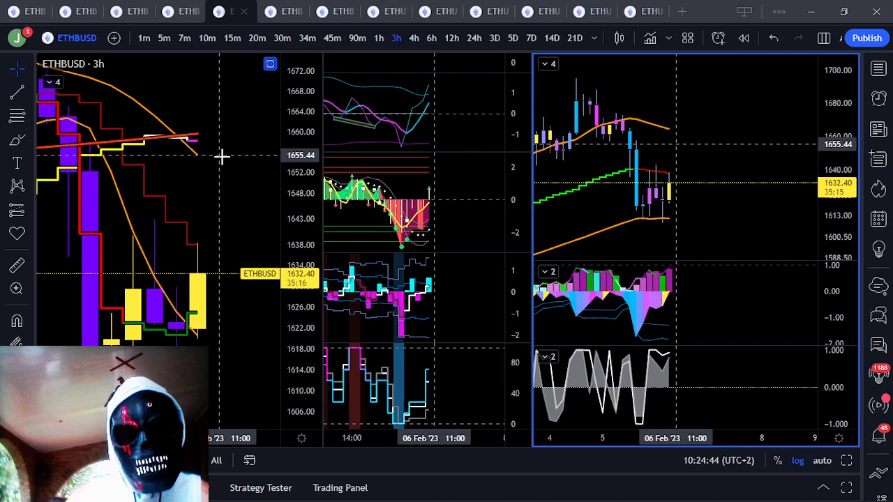
pyautogui.moveTo(236, 168)
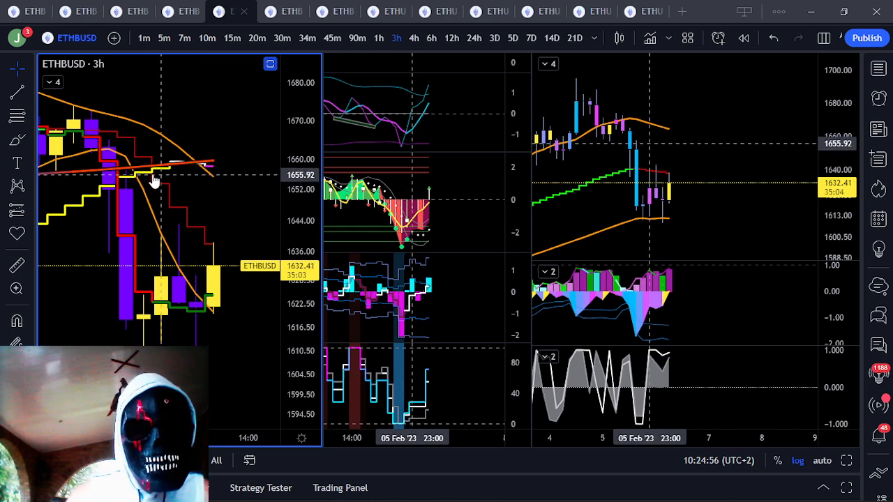
# - Open the 90-minute ETHBUSD multi-chart layout
pyautogui.click(358, 38)
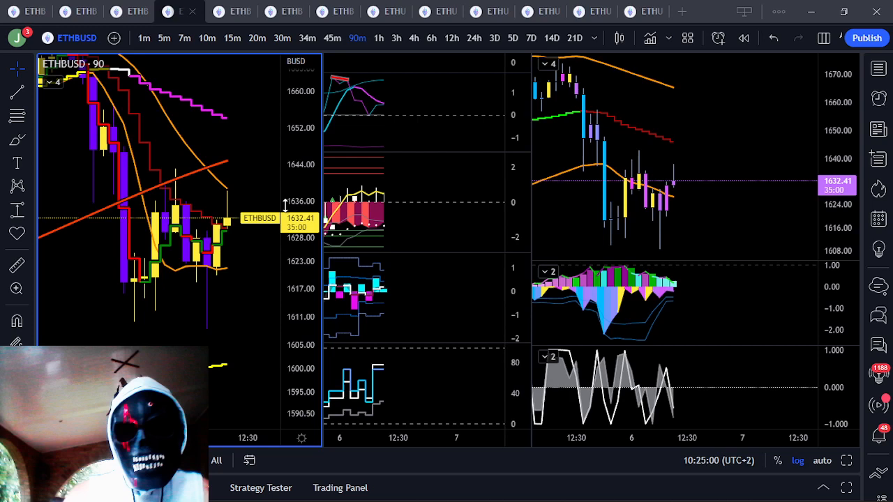
pyautogui.moveTo(258, 225)
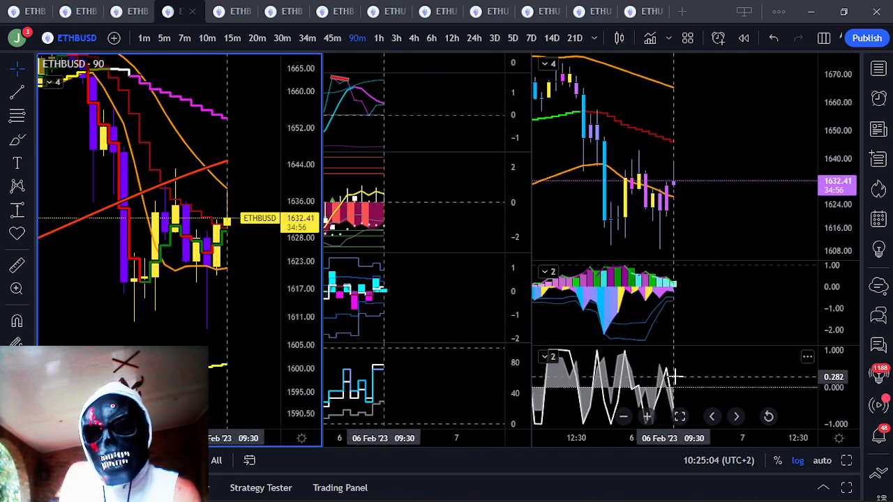
pyautogui.moveTo(224, 198)
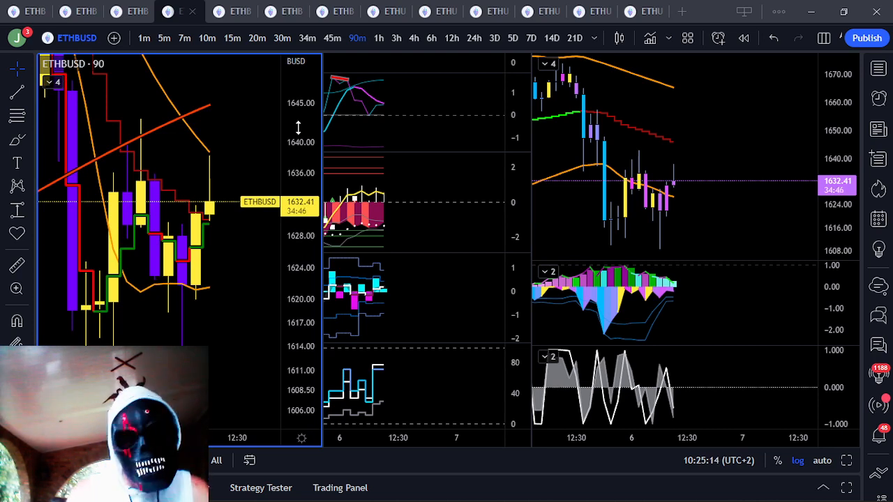
pyautogui.moveTo(264, 242)
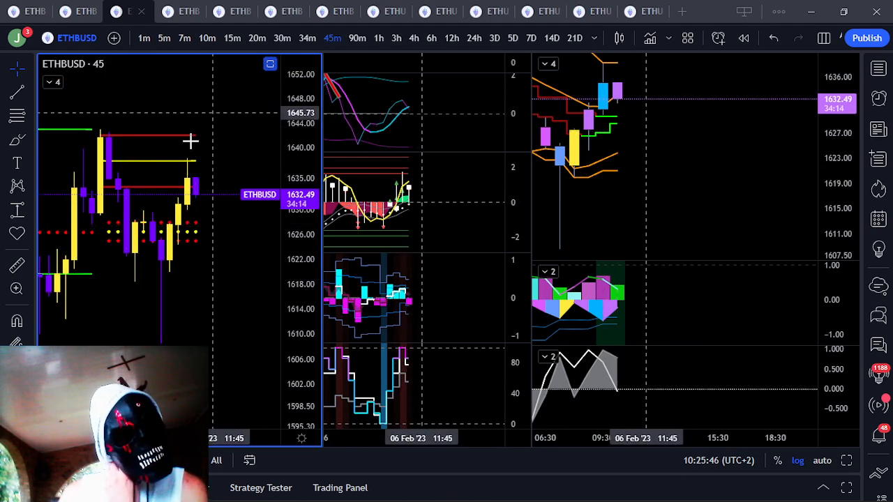
pyautogui.moveTo(135, 336)
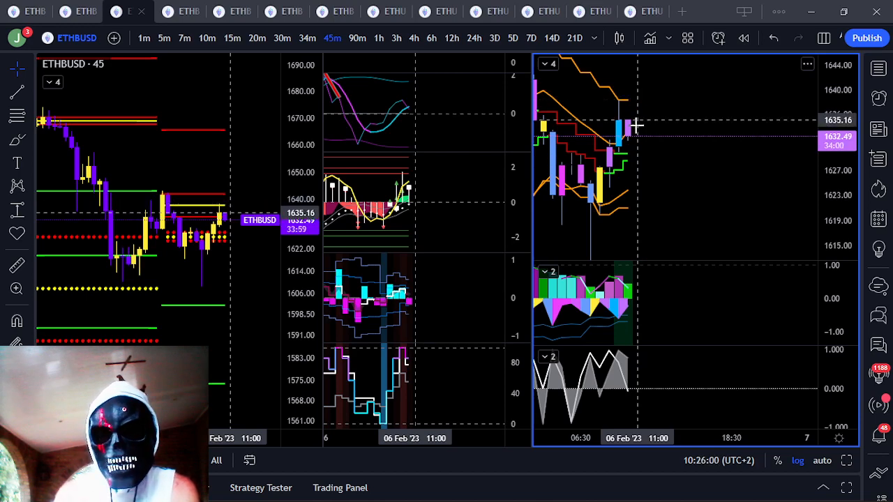
pyautogui.moveTo(640, 181)
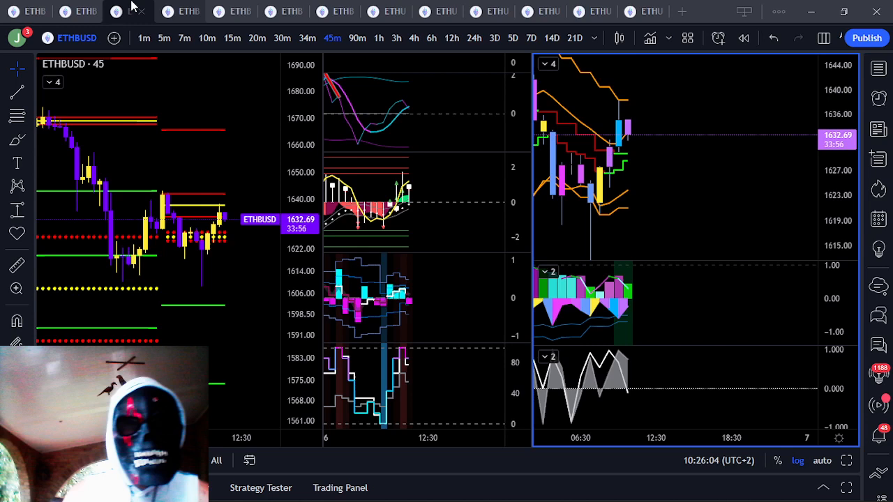
pyautogui.moveTo(244, 238)
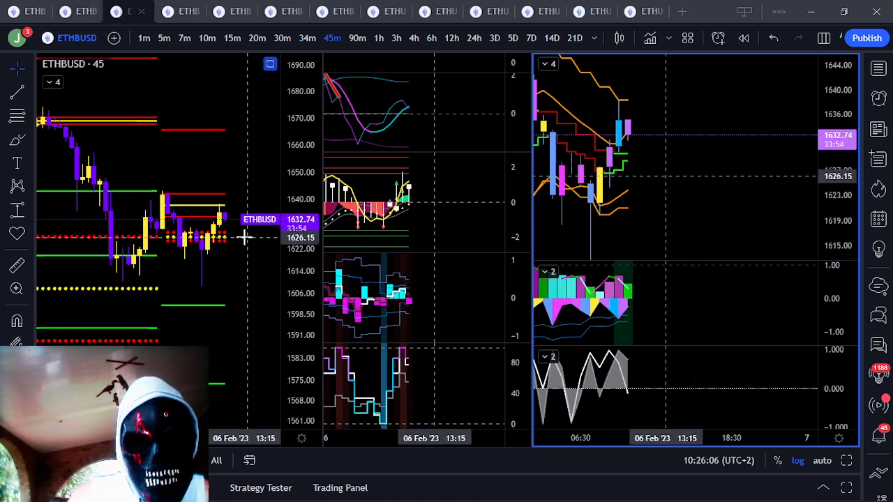
pyautogui.moveTo(246, 235)
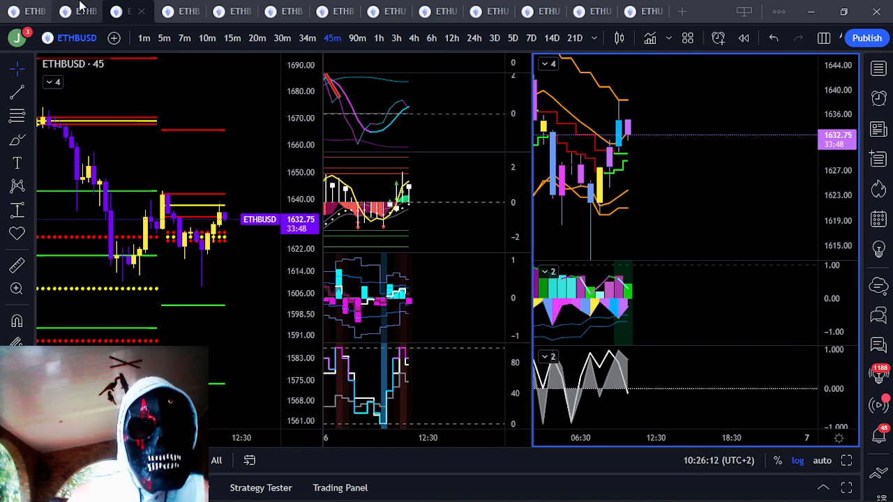
# - Switch to the 15-minute ETHBUSD chart tab
pyautogui.click(232, 38)
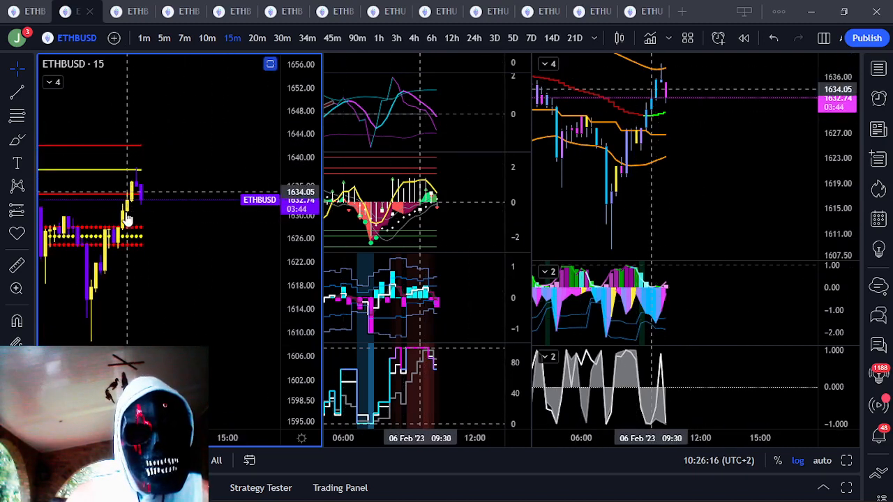
pyautogui.moveTo(152, 235)
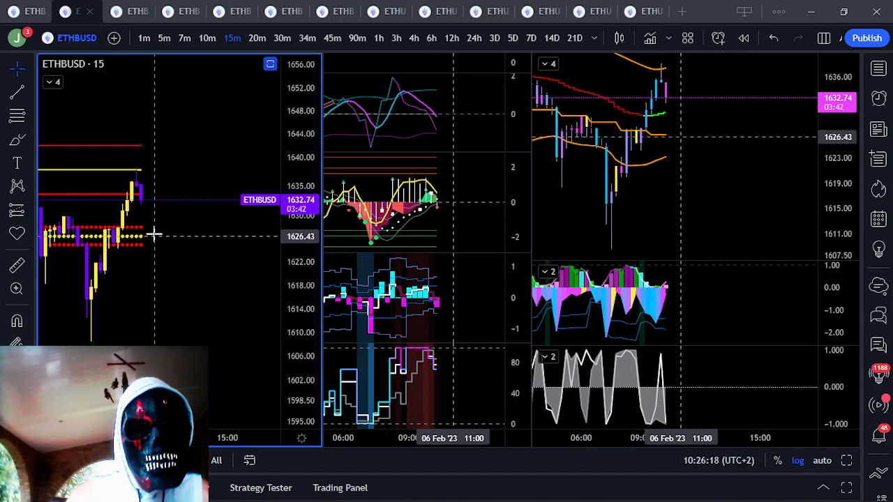
pyautogui.moveTo(616, 208)
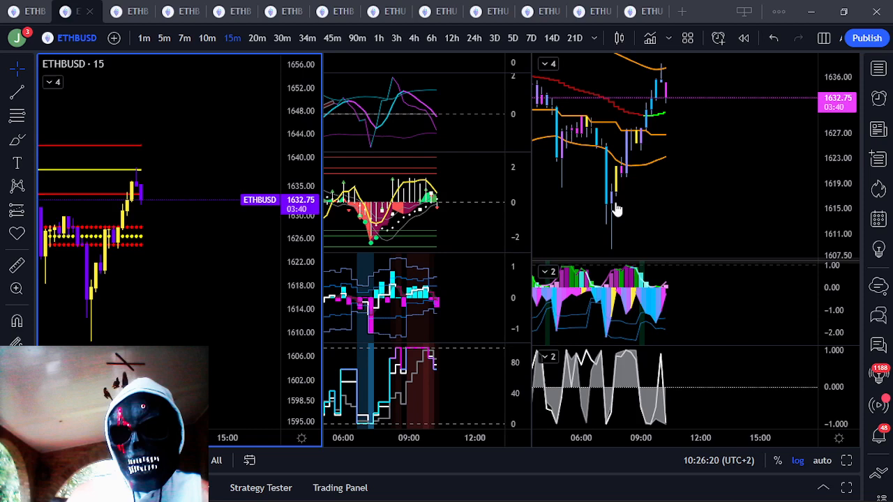
pyautogui.moveTo(666, 157)
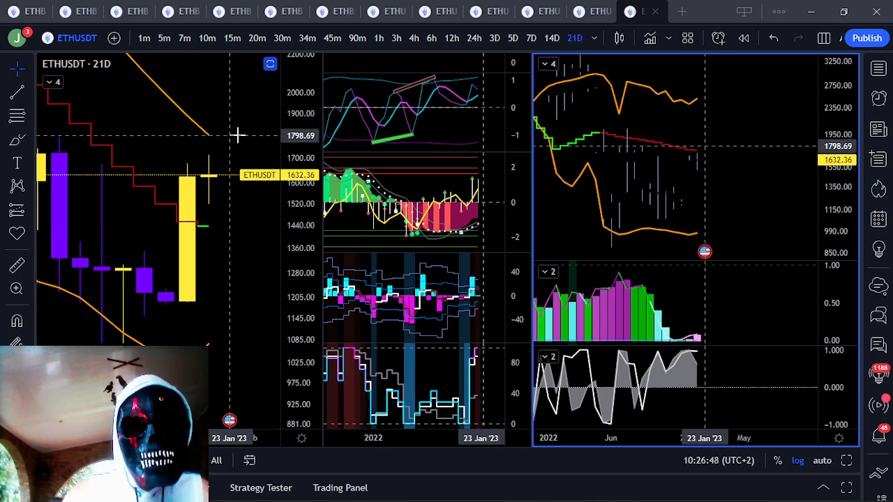
pyautogui.moveTo(239, 345)
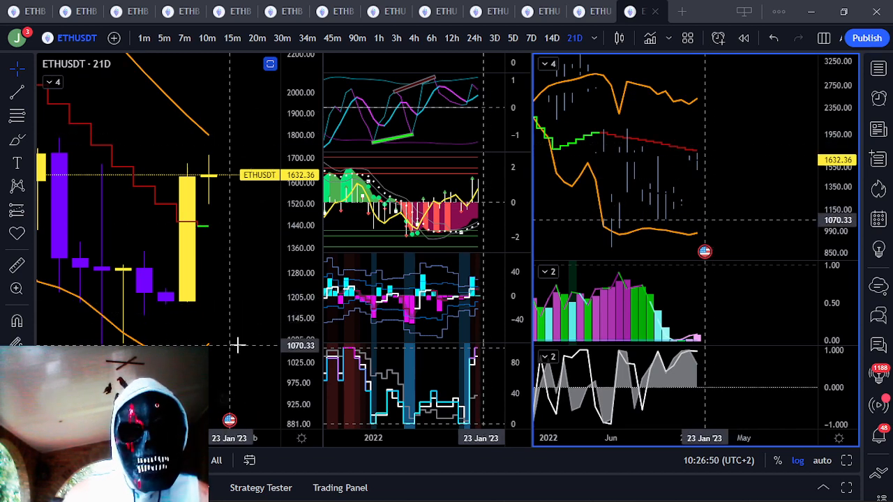
pyautogui.moveTo(239, 340)
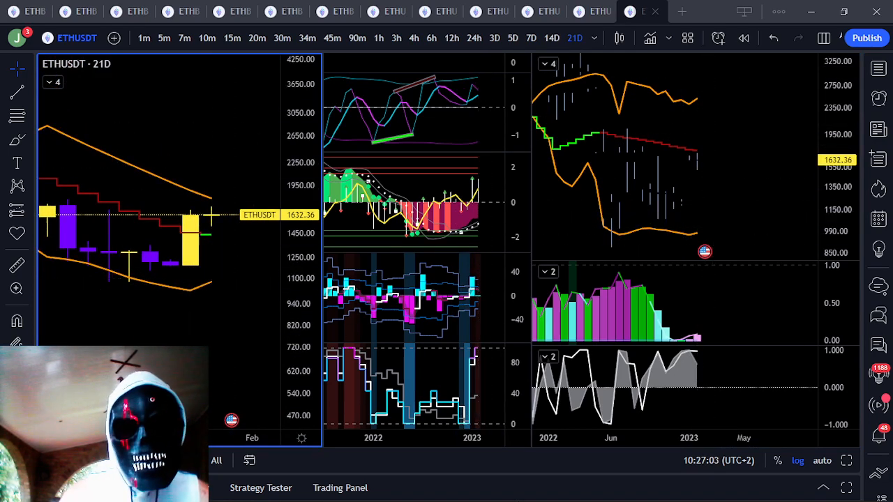
pyautogui.moveTo(590, 486)
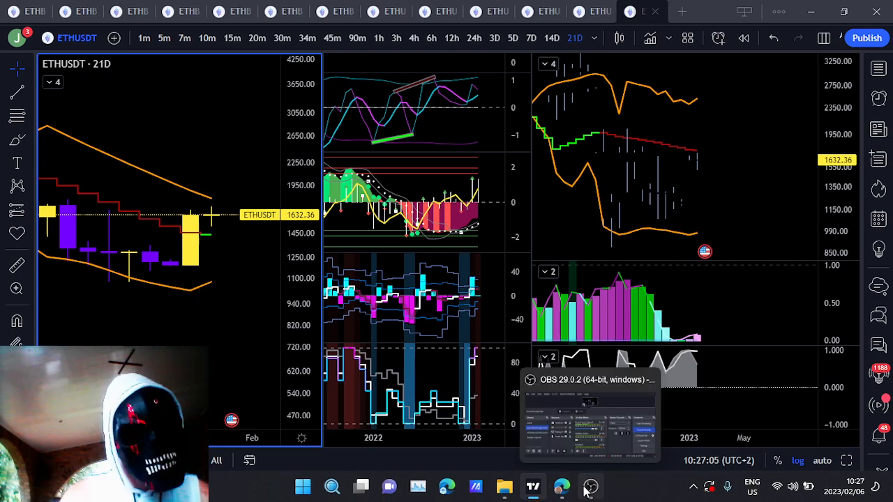